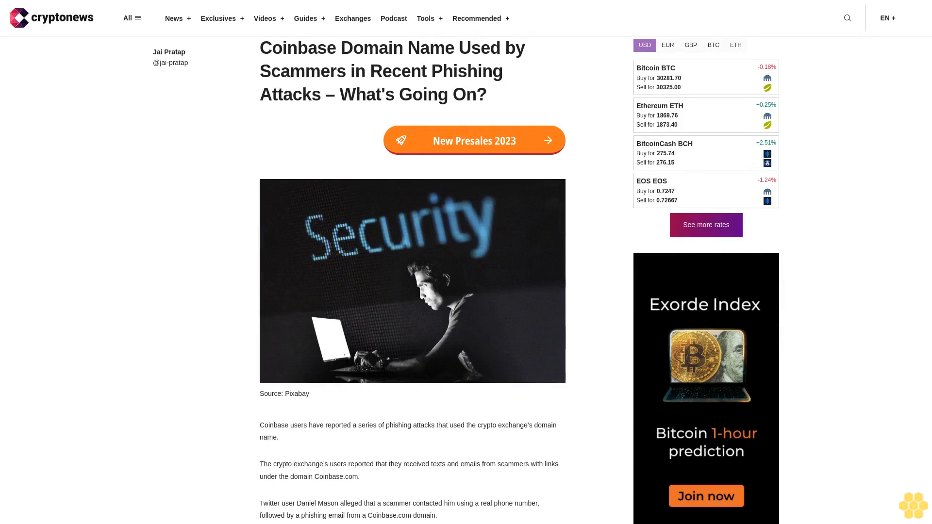
pyautogui.scroll(-3)
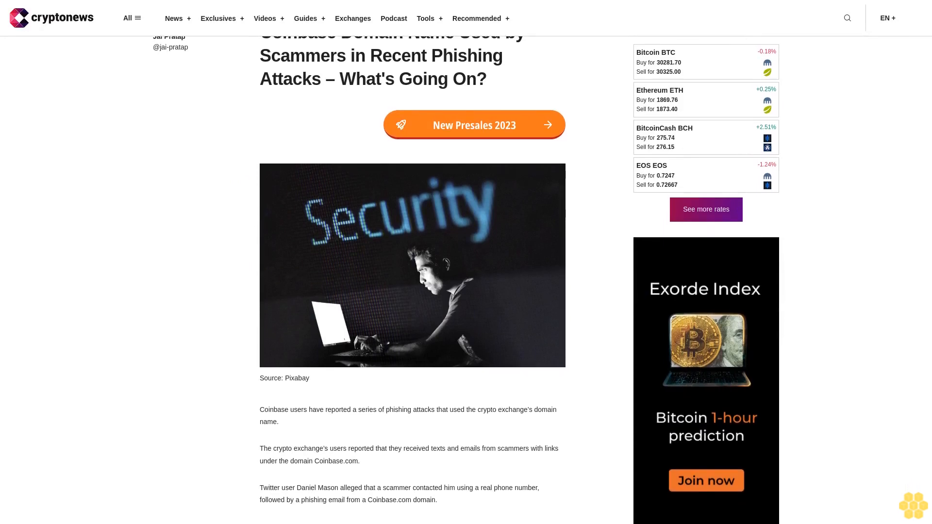
pyautogui.scroll(-3)
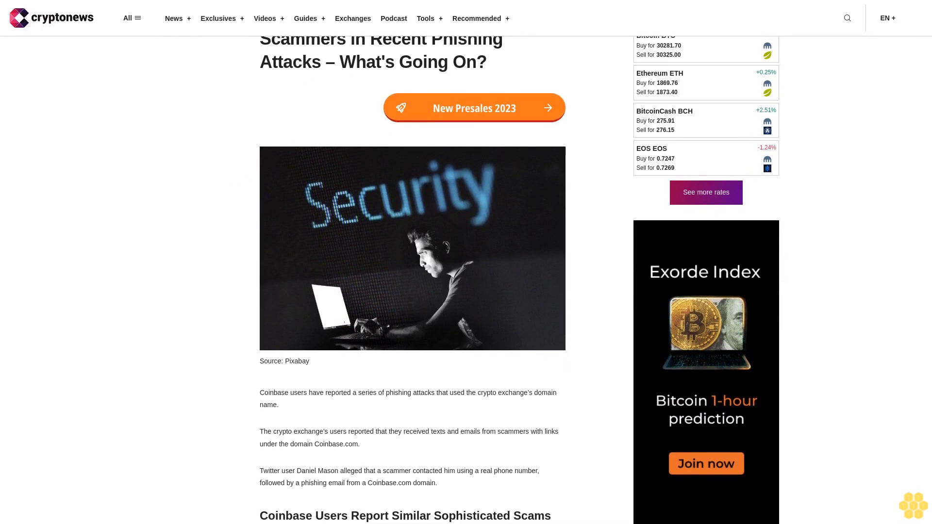
pyautogui.scroll(-3)
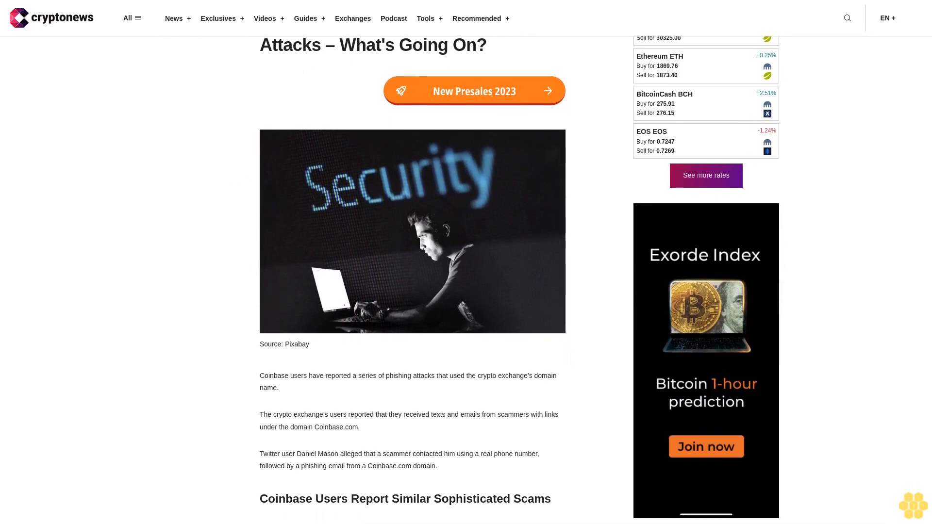
pyautogui.scroll(-3)
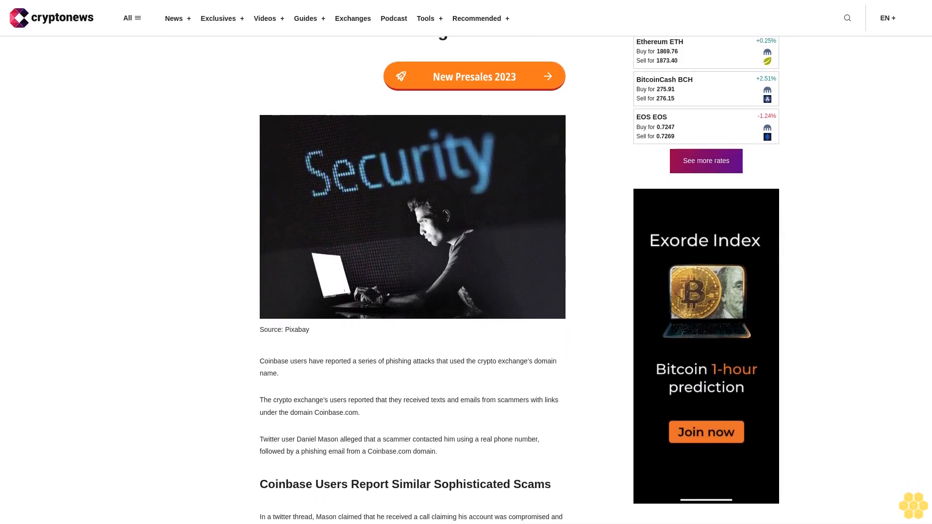
pyautogui.scroll(-3)
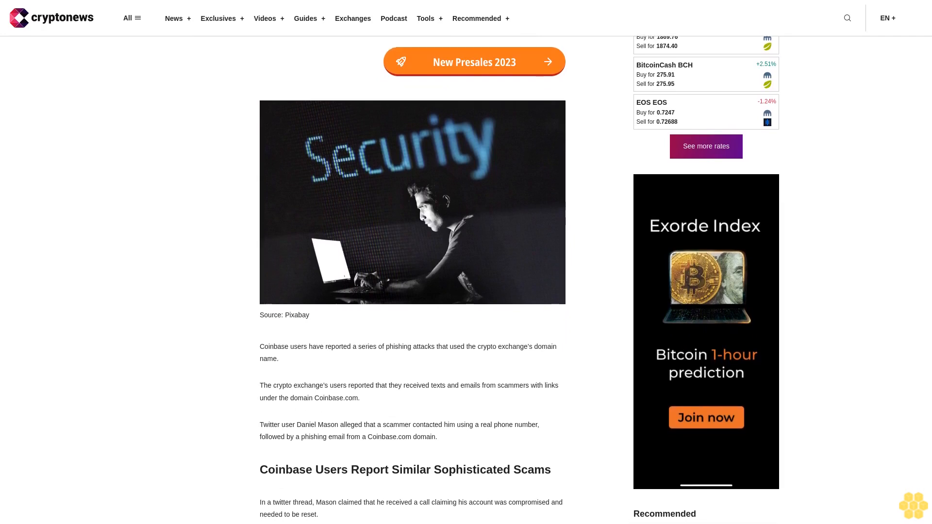
pyautogui.scroll(-3)
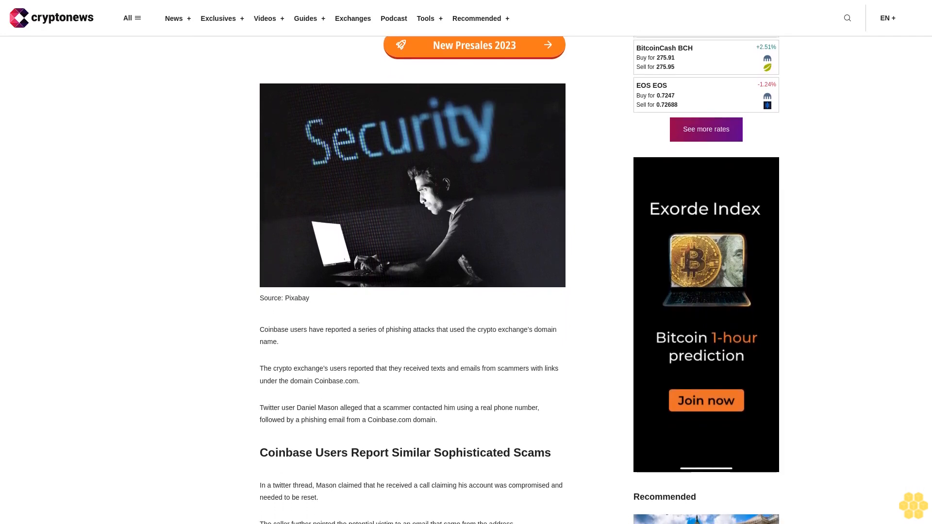
pyautogui.scroll(-3)
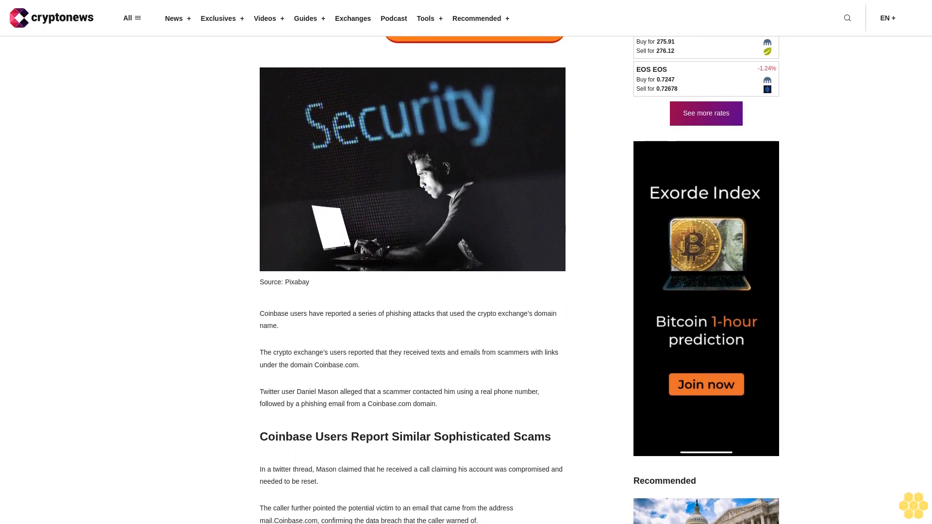
pyautogui.scroll(-3)
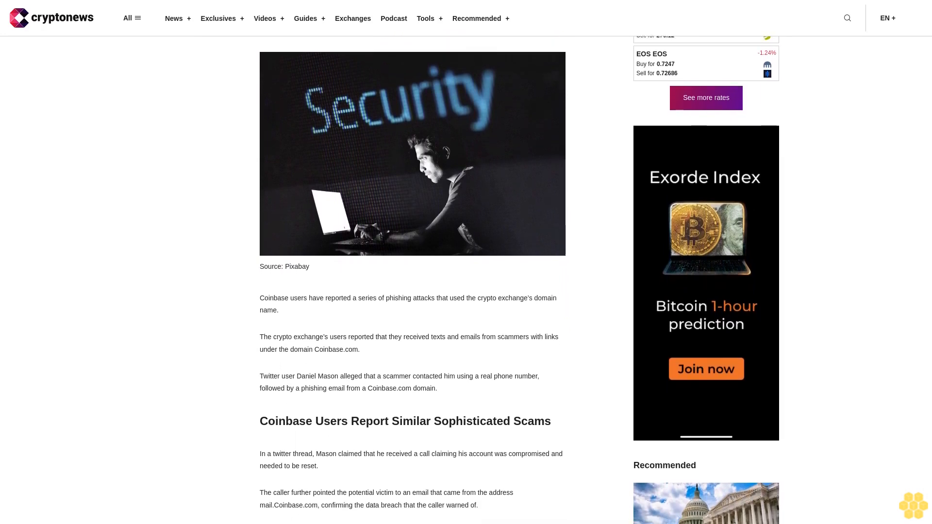
pyautogui.scroll(-3)
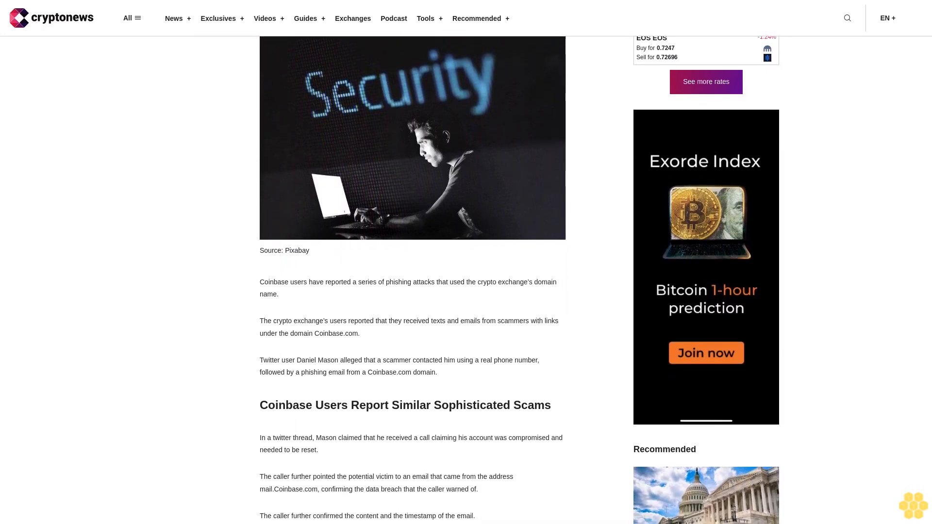
pyautogui.scroll(-3)
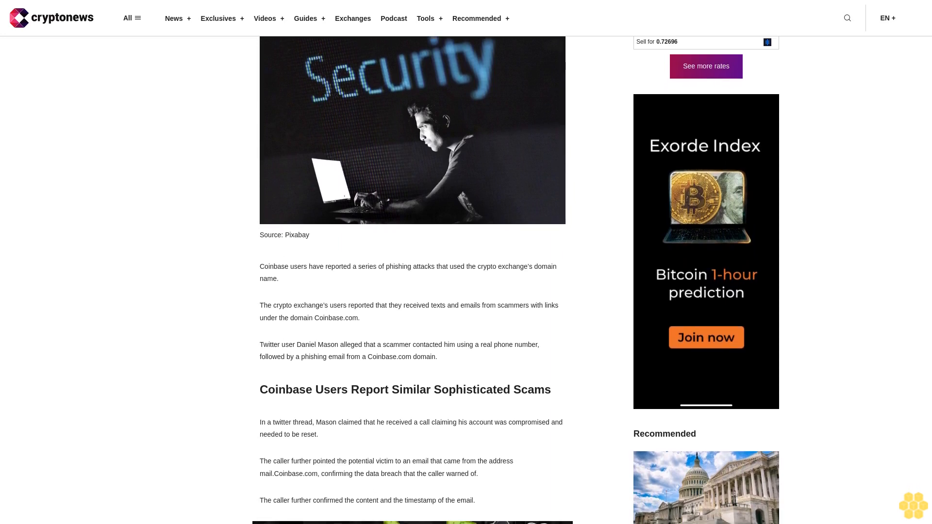
pyautogui.scroll(-3)
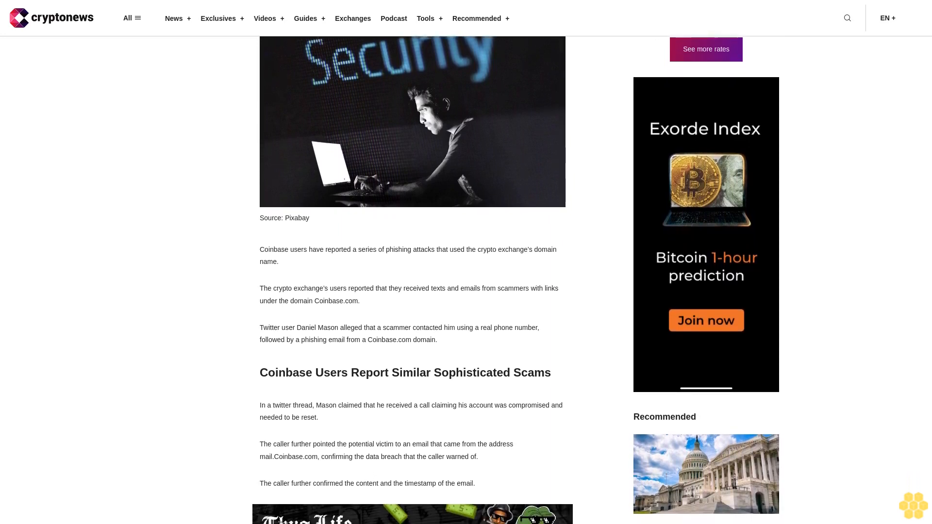
pyautogui.scroll(-3)
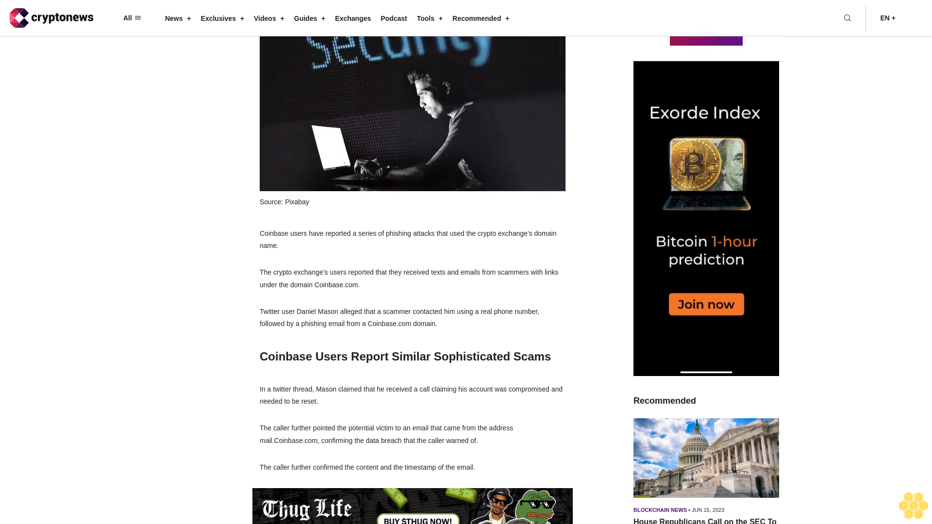
pyautogui.scroll(-3)
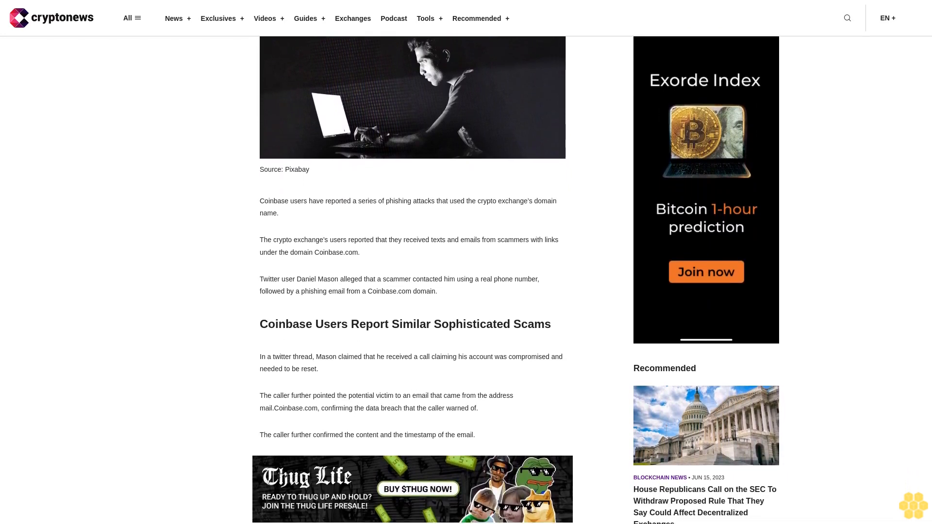
pyautogui.scroll(-3)
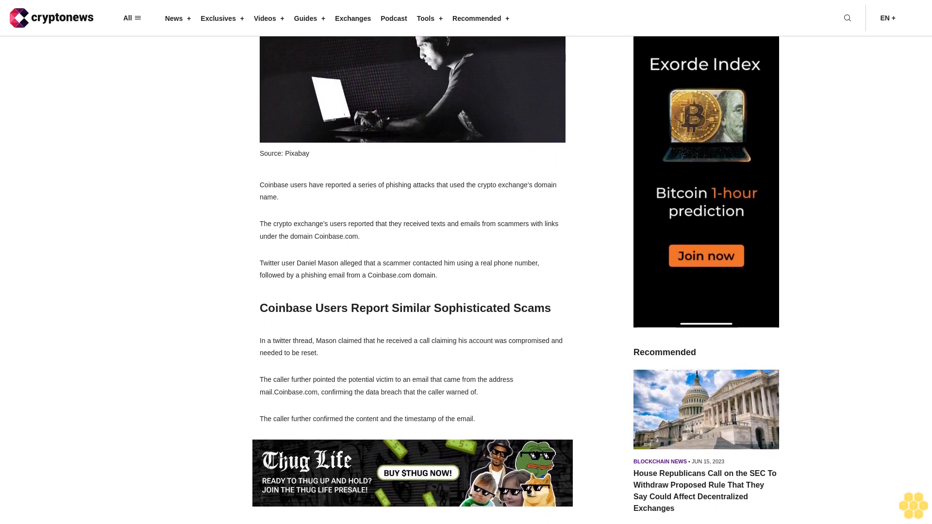
pyautogui.scroll(-3)
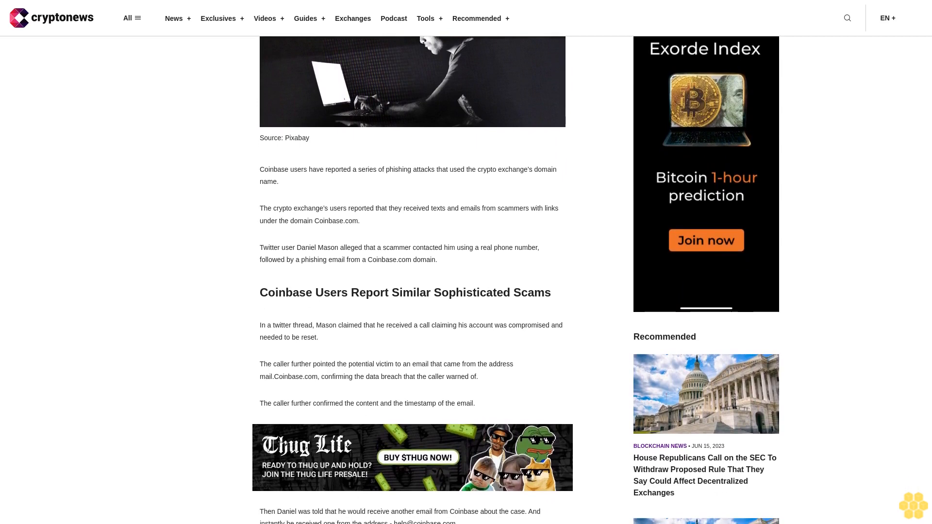
pyautogui.scroll(-3)
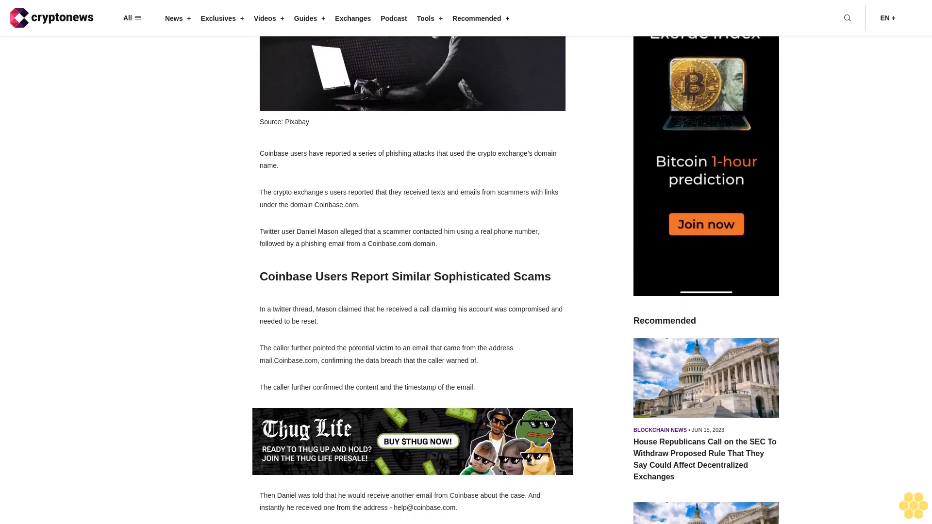
pyautogui.scroll(-3)
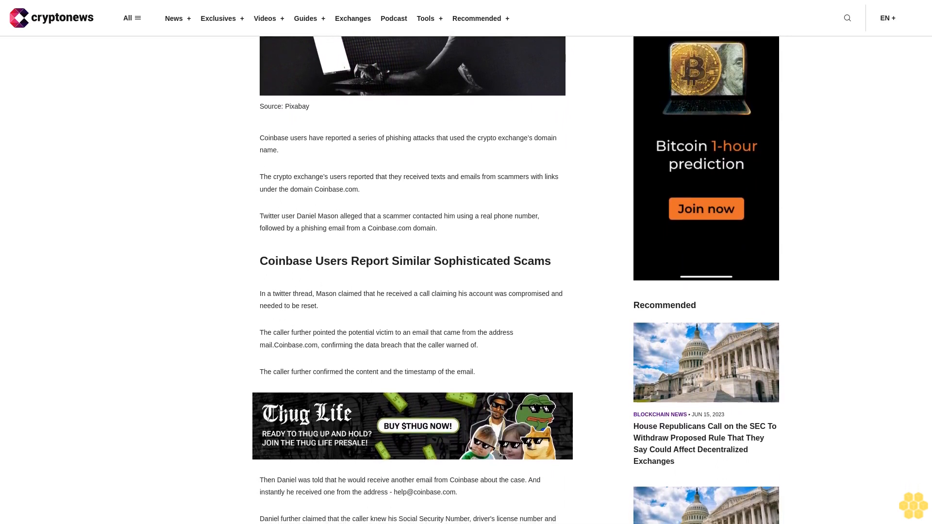
pyautogui.scroll(-3)
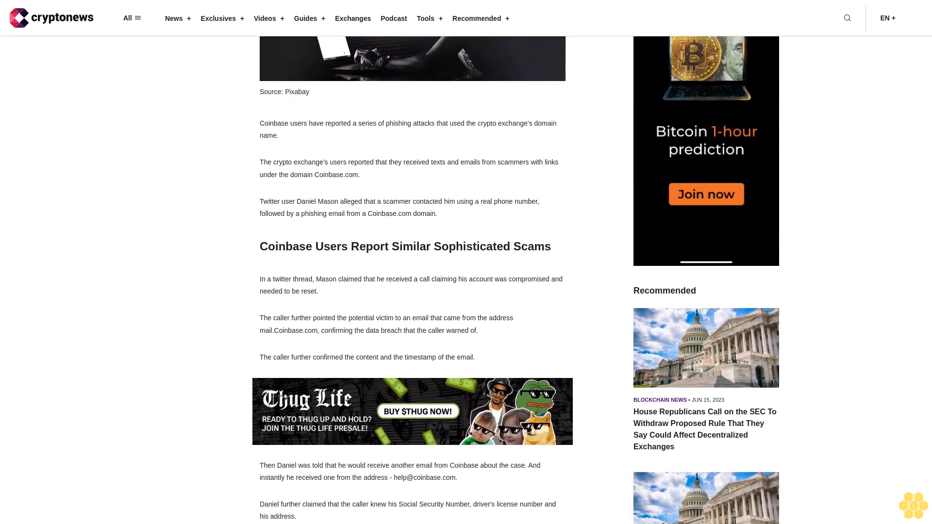
pyautogui.scroll(-3)
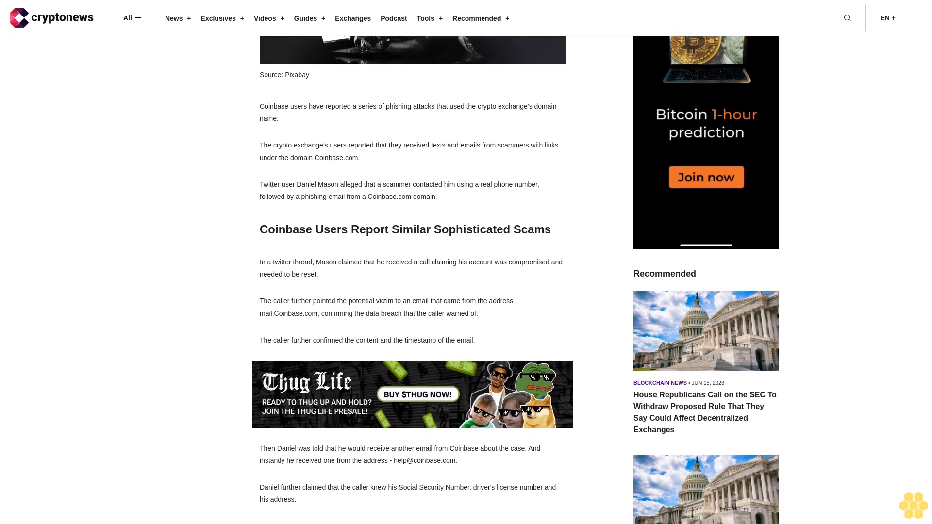
pyautogui.scroll(-3)
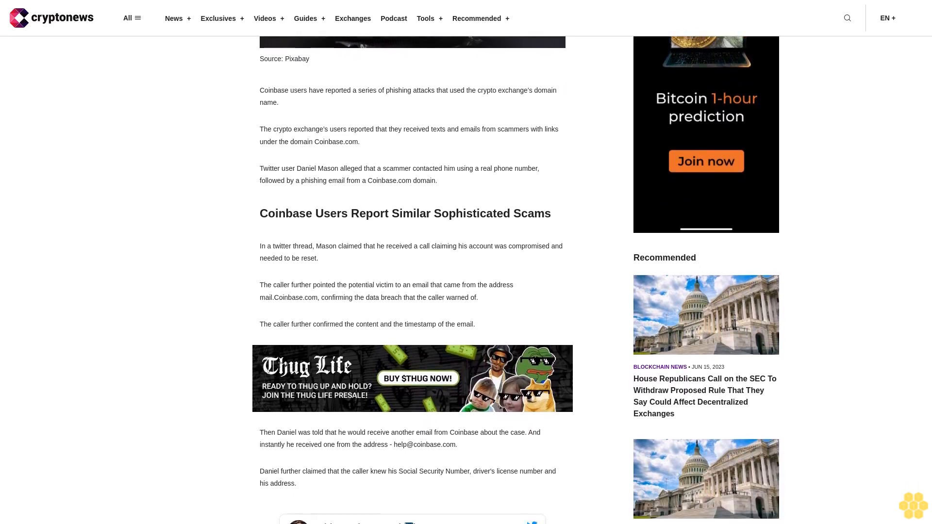
pyautogui.scroll(-3)
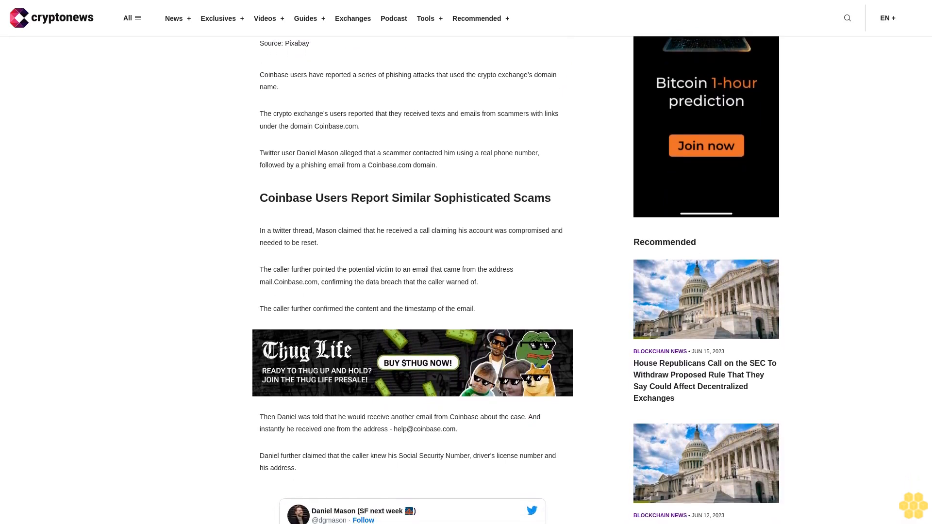
pyautogui.scroll(-3)
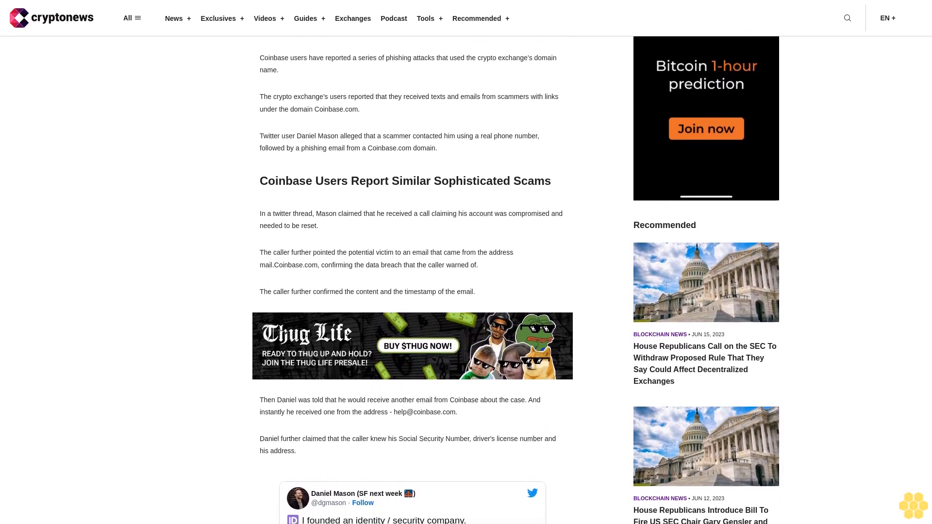
pyautogui.scroll(-3)
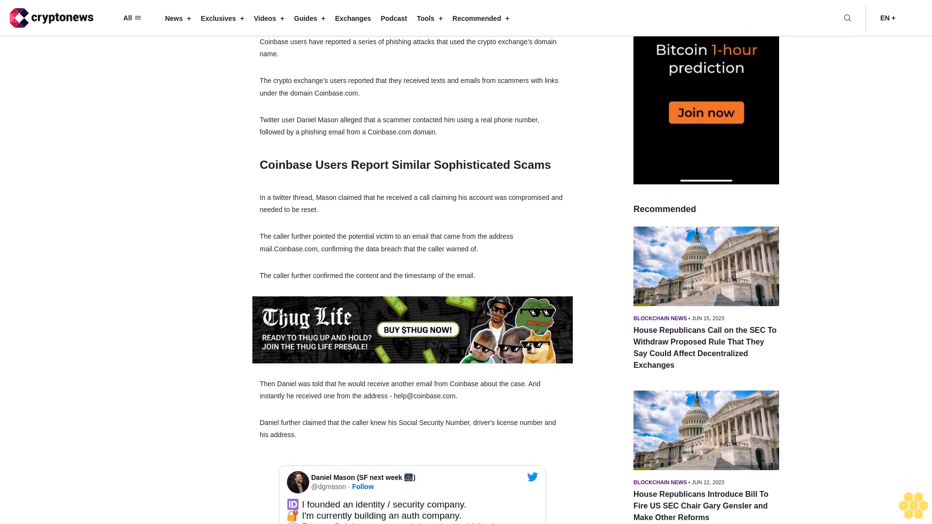
pyautogui.scroll(-3)
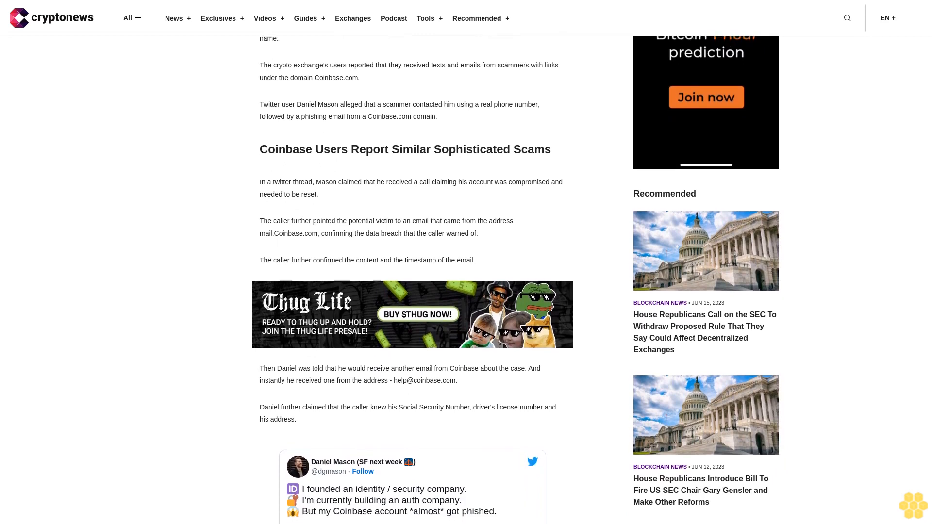
pyautogui.scroll(-3)
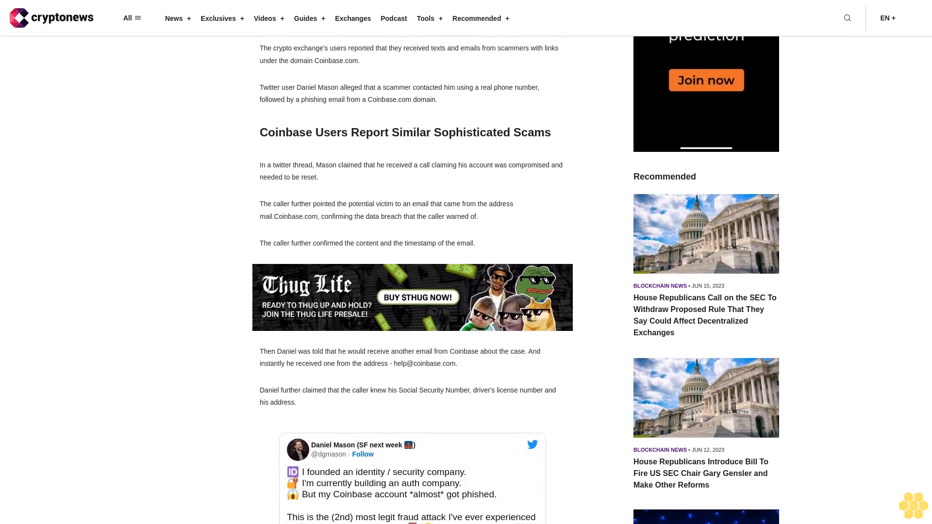
pyautogui.scroll(-3)
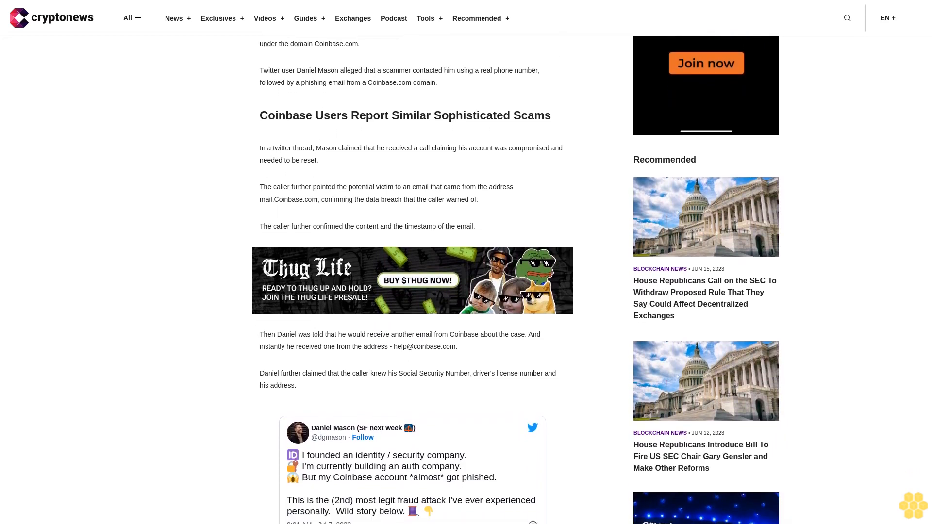
pyautogui.scroll(-3)
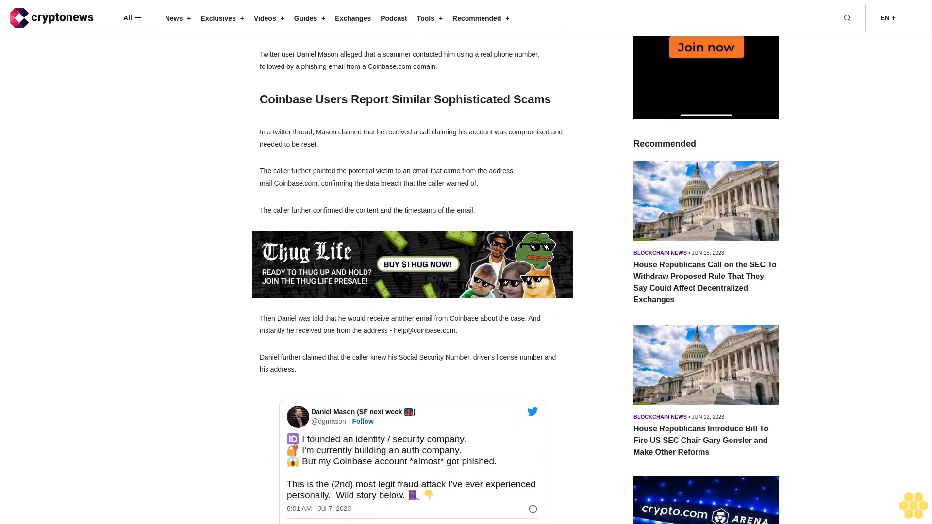
pyautogui.scroll(-3)
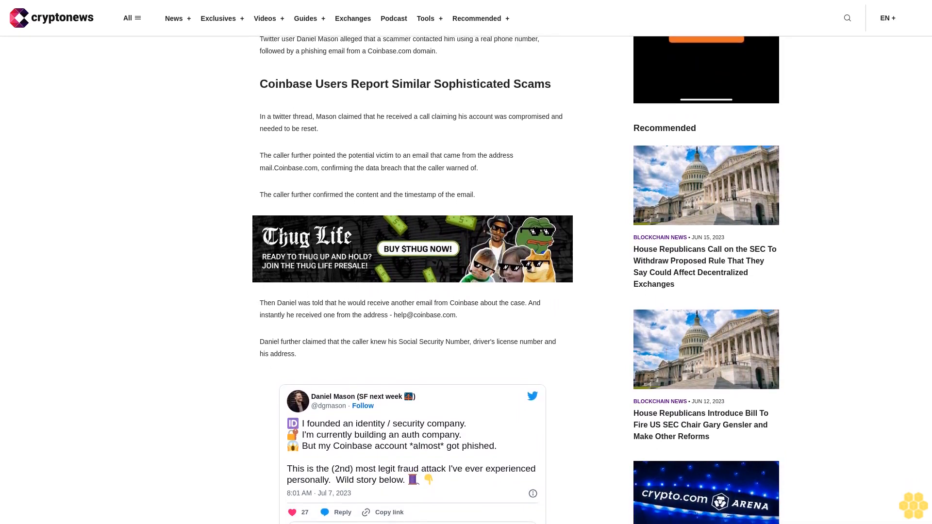
pyautogui.scroll(-3)
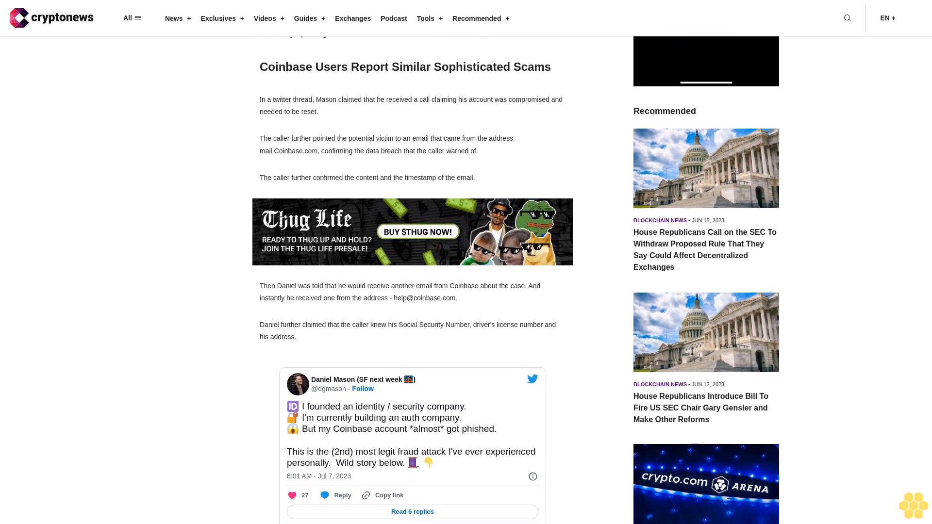
pyautogui.scroll(-3)
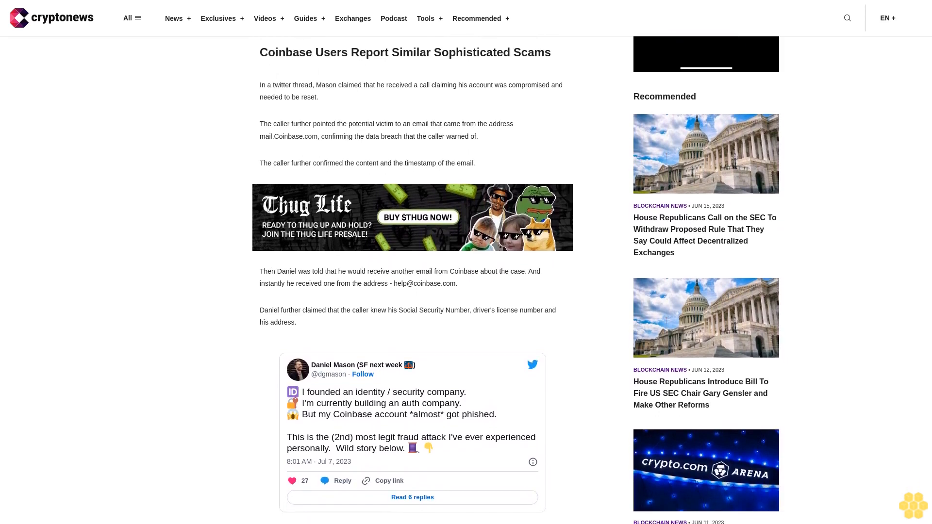
pyautogui.scroll(-3)
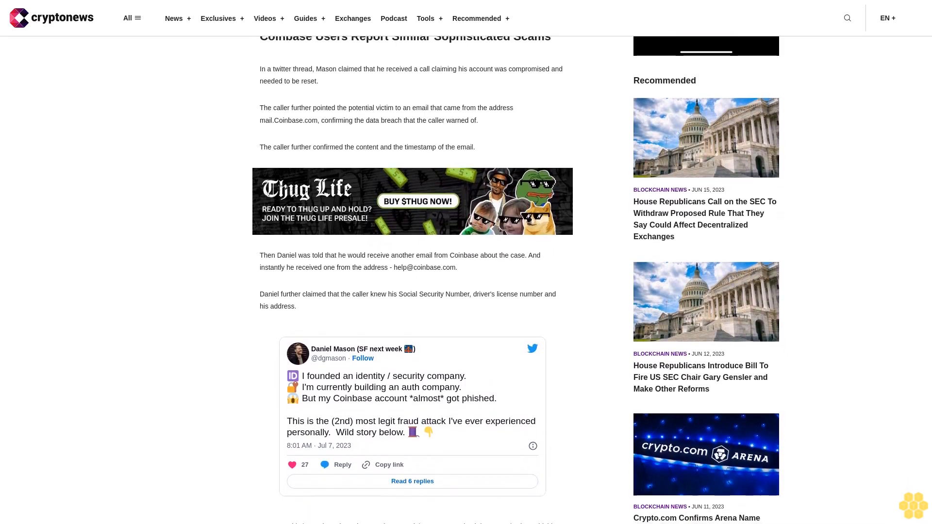
pyautogui.scroll(-3)
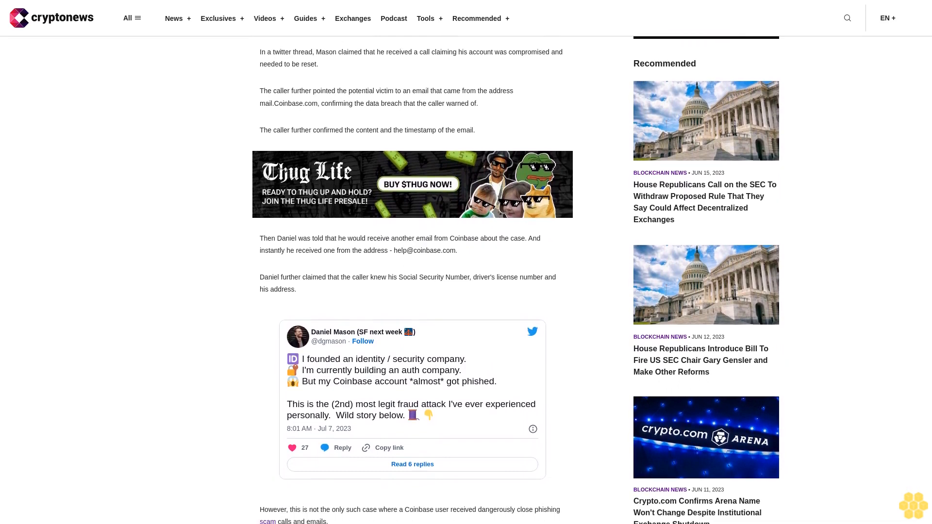
pyautogui.scroll(-3)
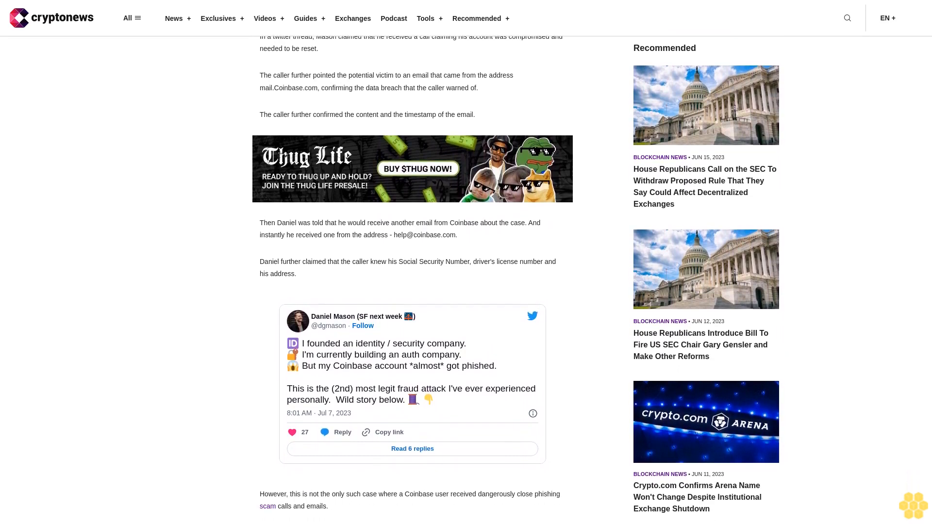
pyautogui.scroll(-3)
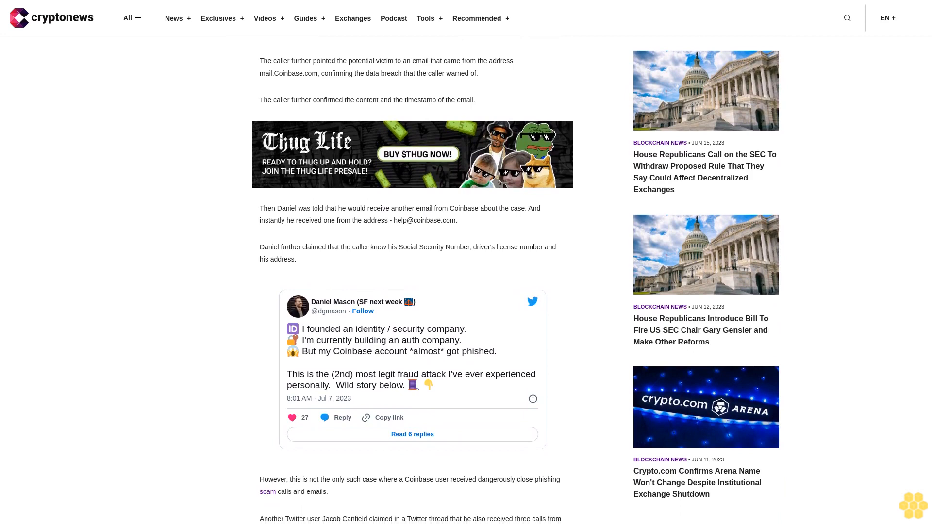
pyautogui.scroll(-3)
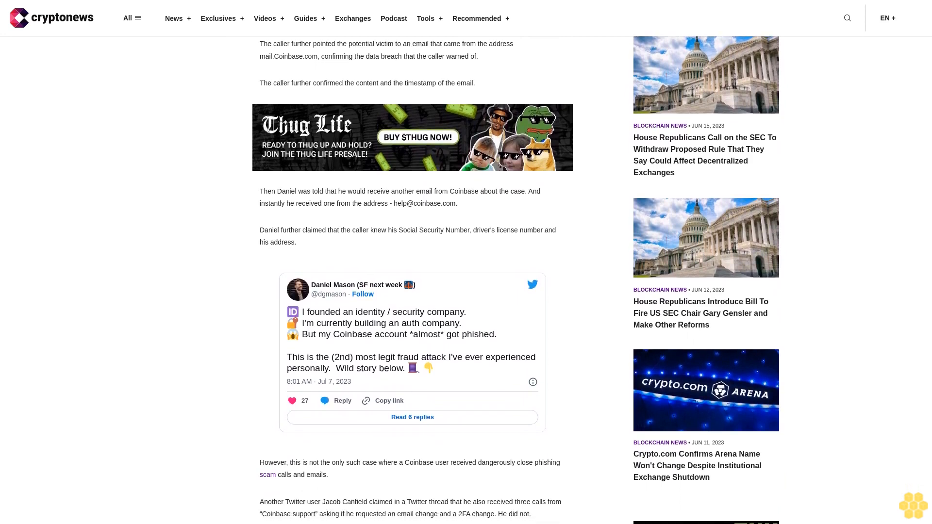
pyautogui.scroll(-3)
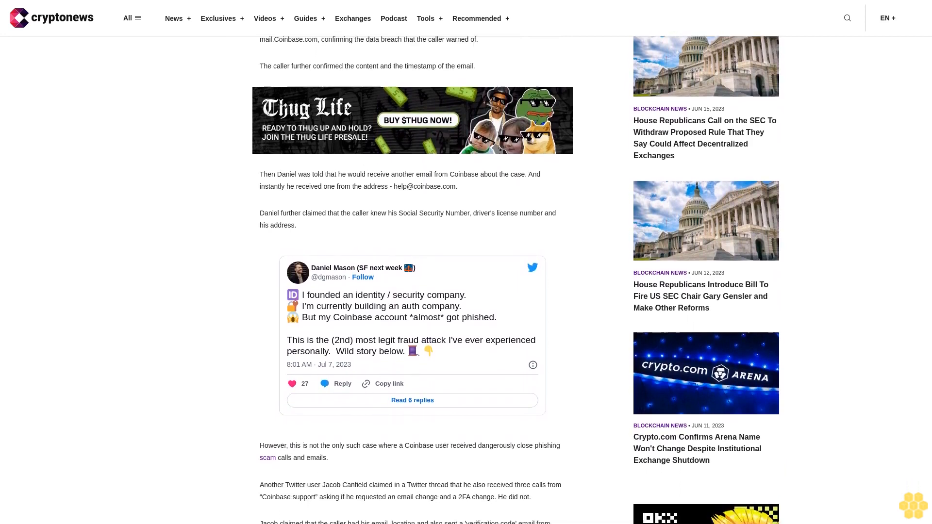
pyautogui.scroll(-3)
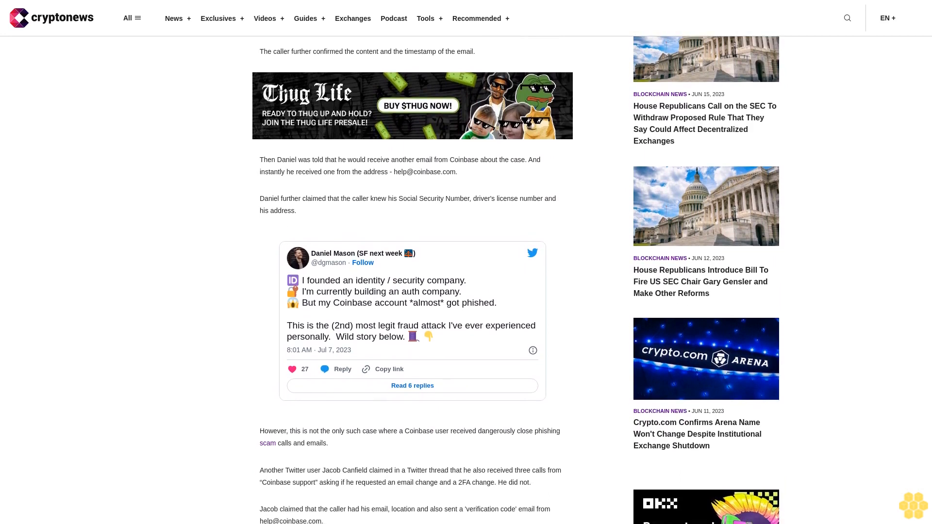
pyautogui.scroll(-3)
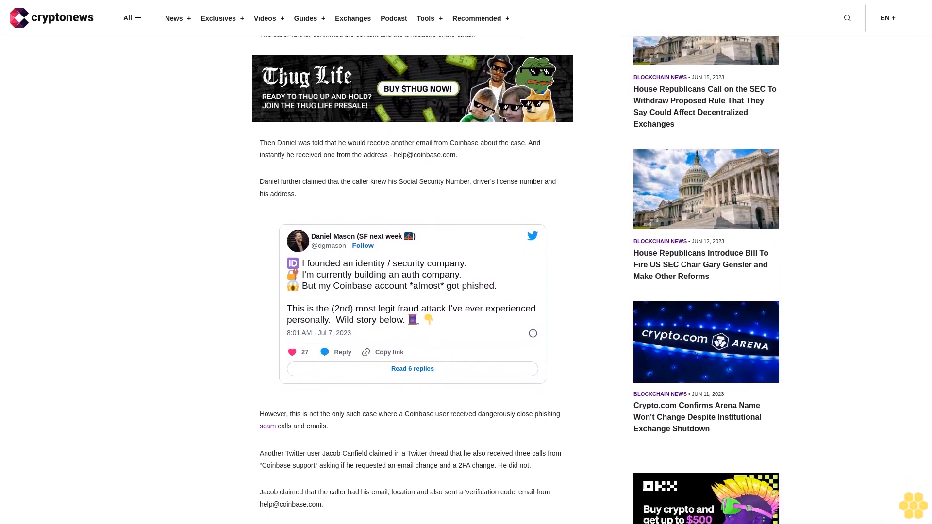
pyautogui.scroll(-3)
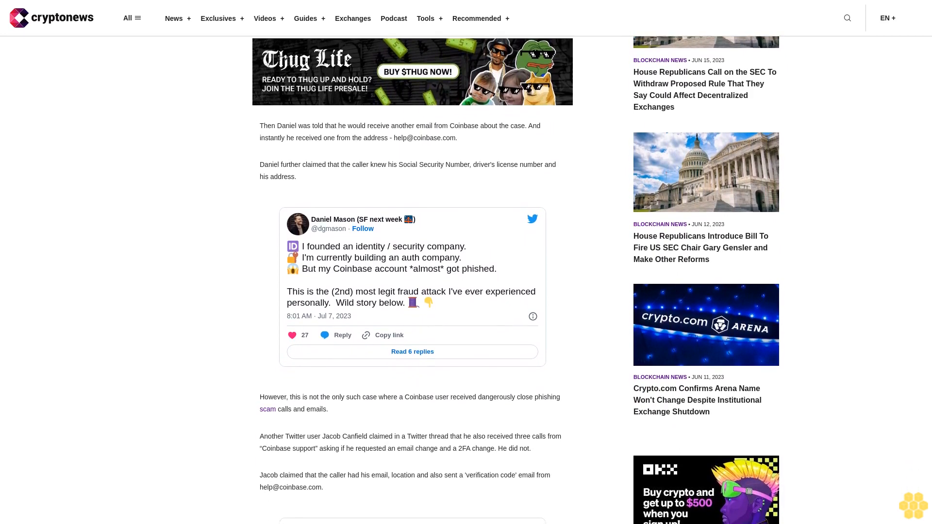
pyautogui.scroll(-3)
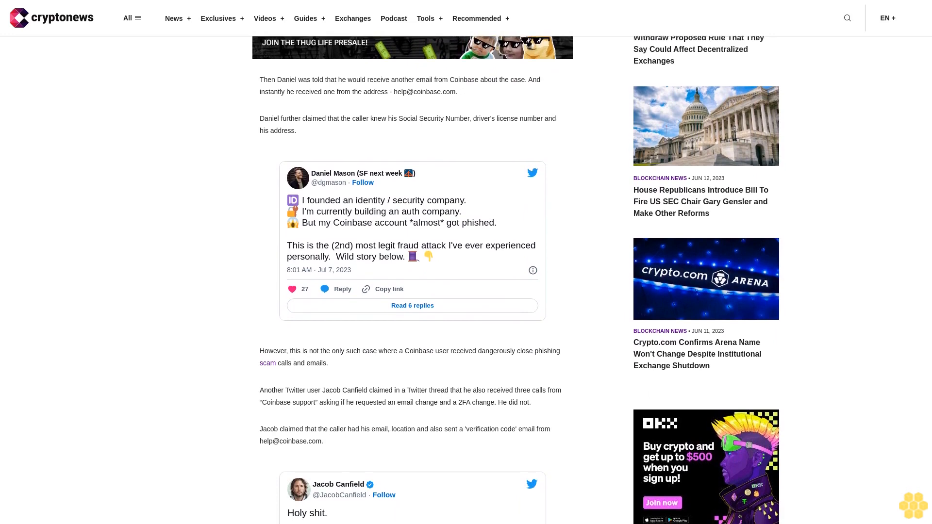
pyautogui.scroll(-3)
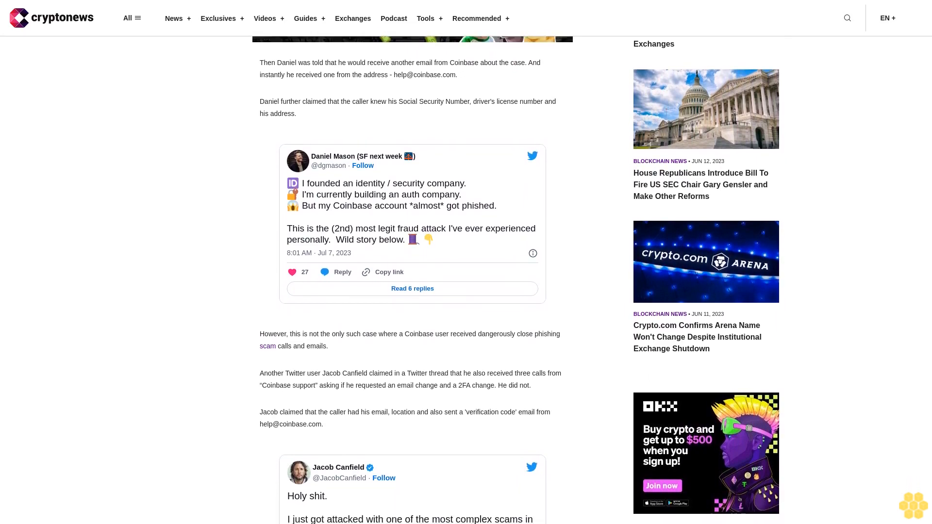
pyautogui.scroll(-3)
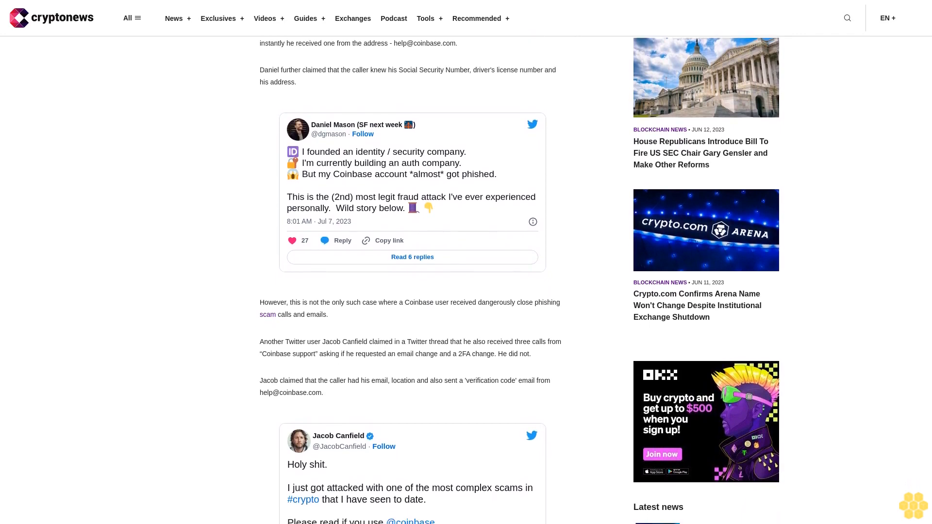
pyautogui.scroll(-3)
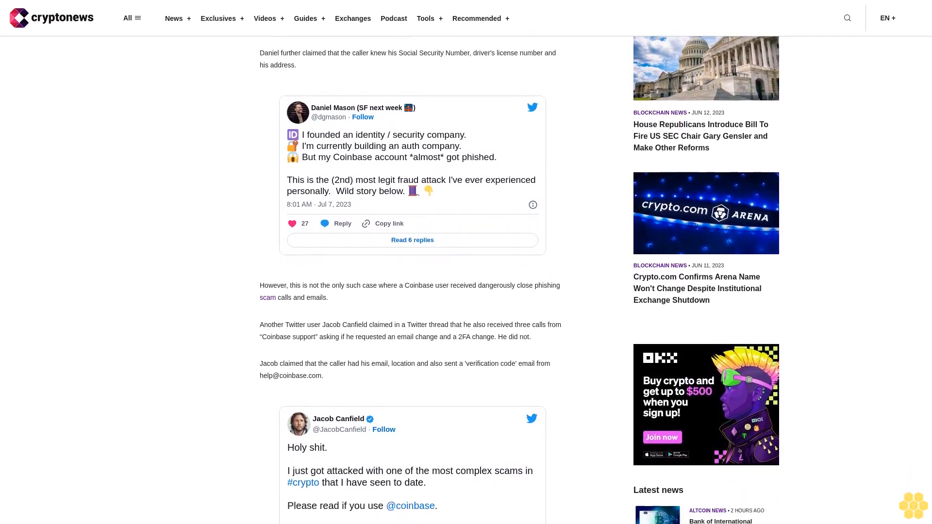
pyautogui.scroll(-3)
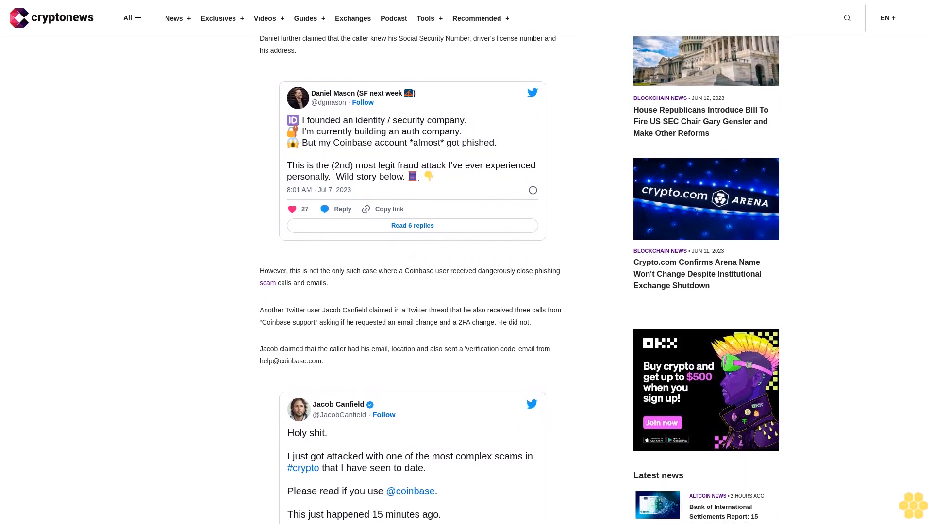
pyautogui.scroll(-3)
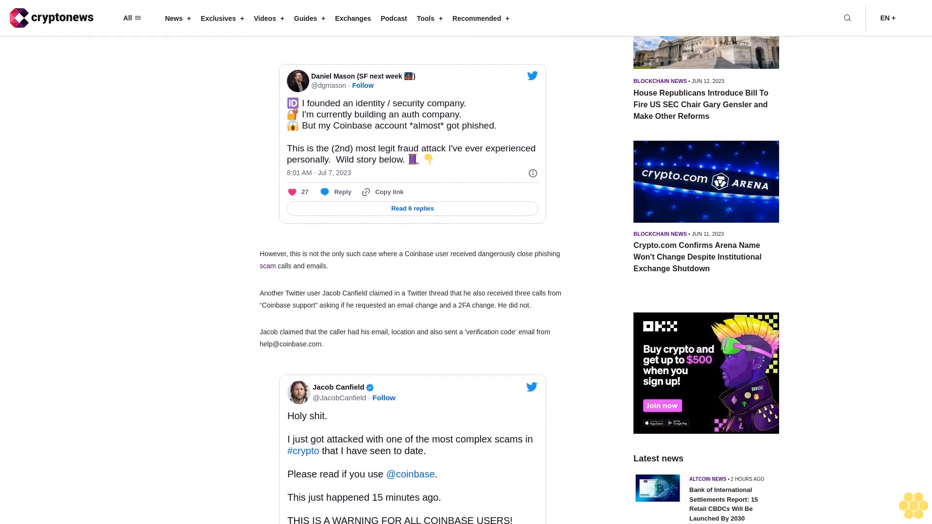
pyautogui.scroll(-3)
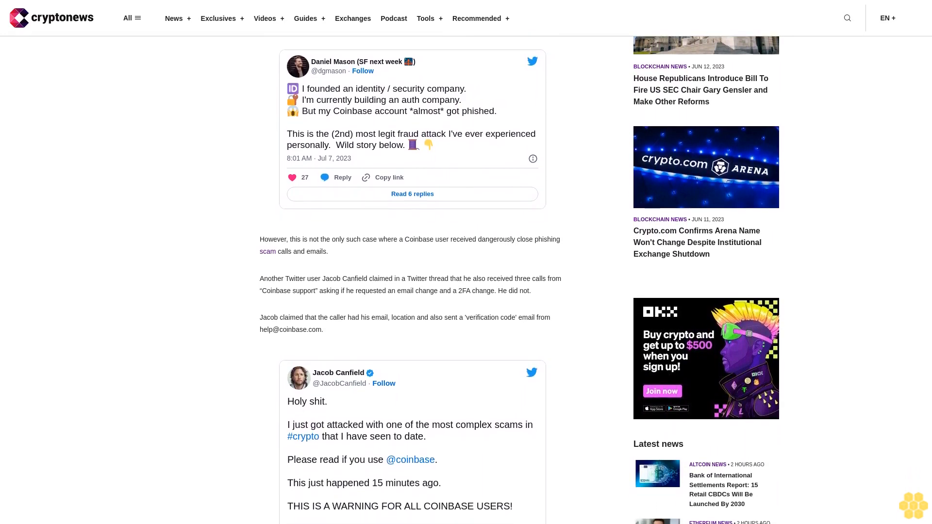
pyautogui.scroll(-3)
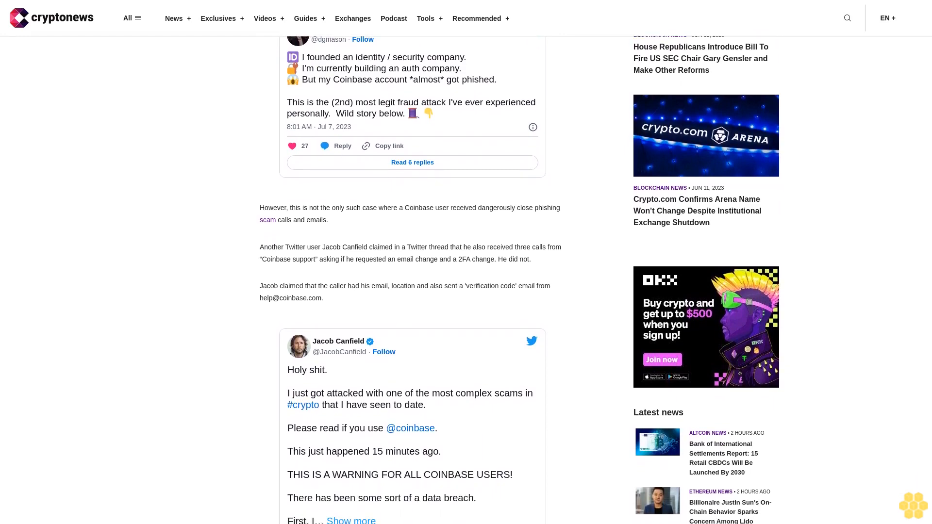
pyautogui.scroll(-3)
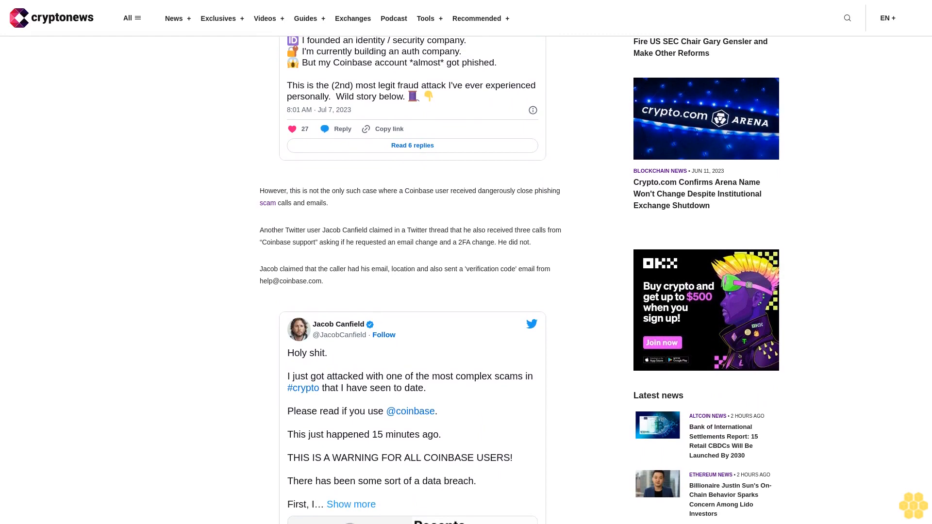
pyautogui.scroll(-3)
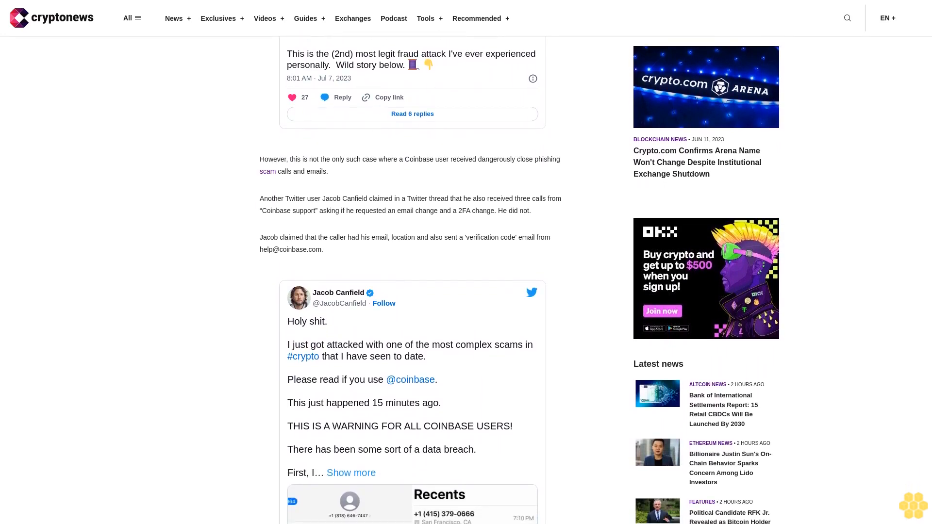
pyautogui.scroll(-3)
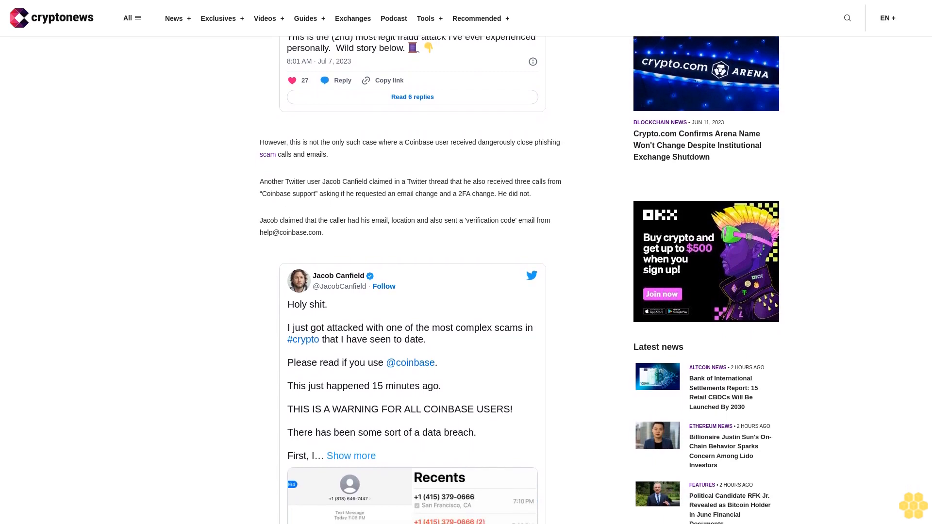
pyautogui.scroll(-3)
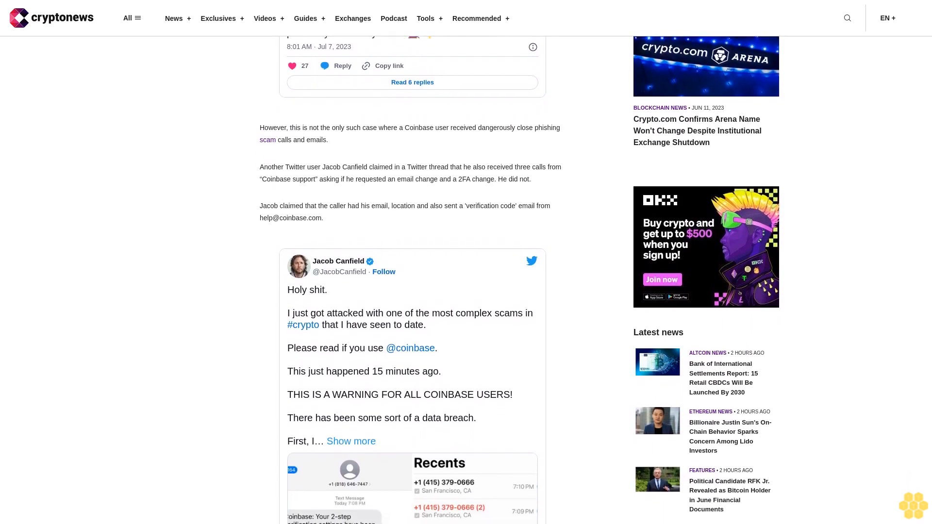
pyautogui.scroll(-3)
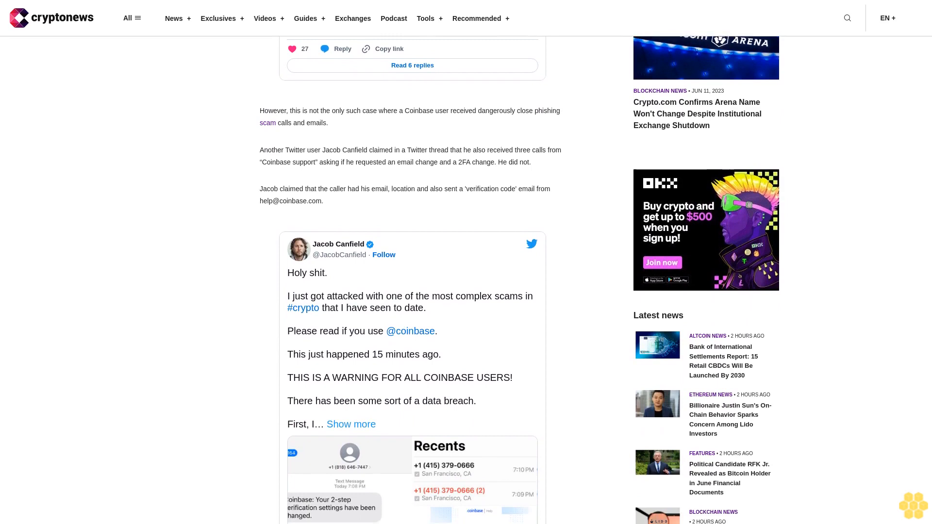
pyautogui.scroll(-3)
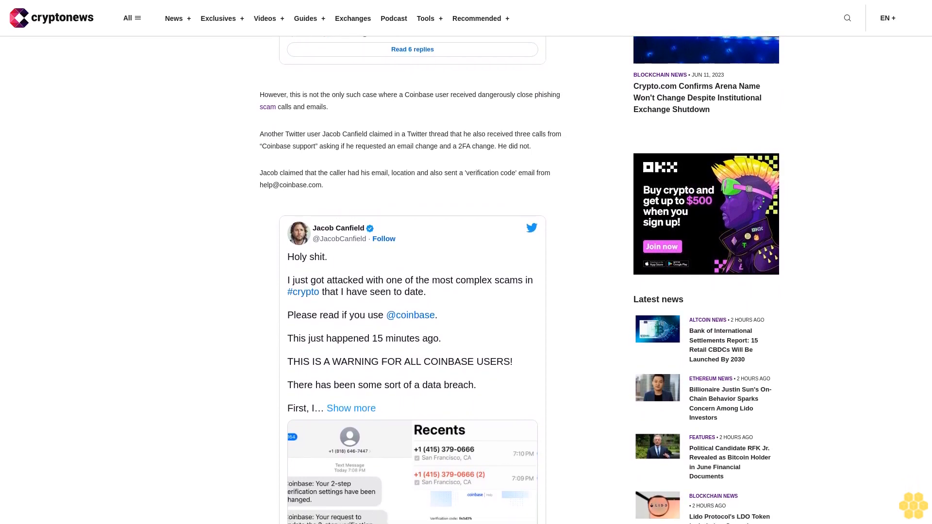